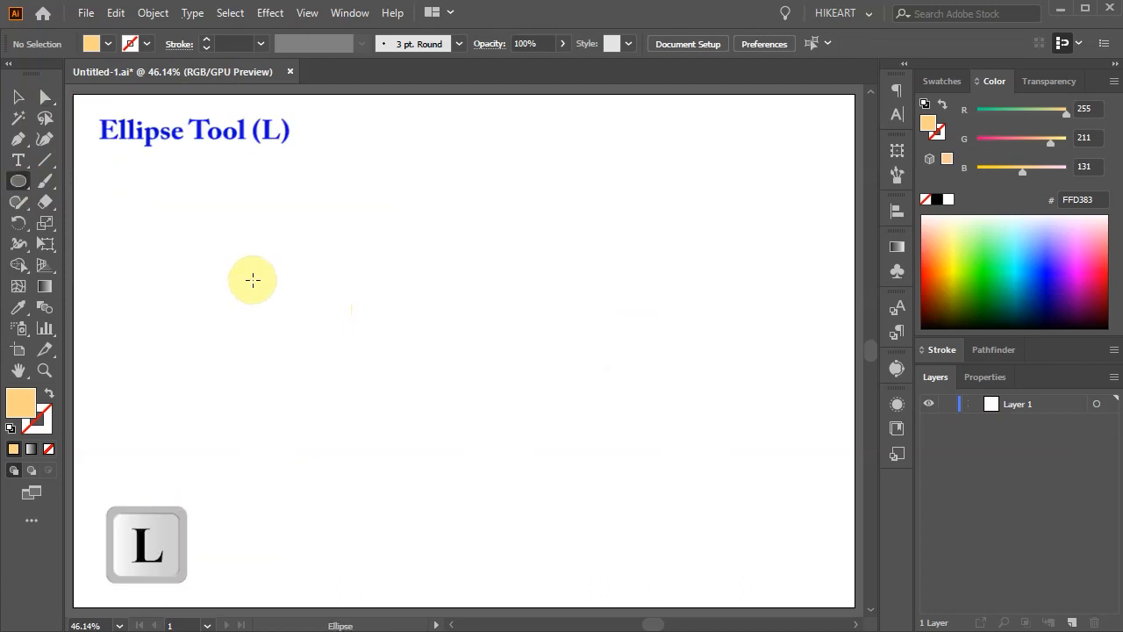
mouse_move(252, 267)
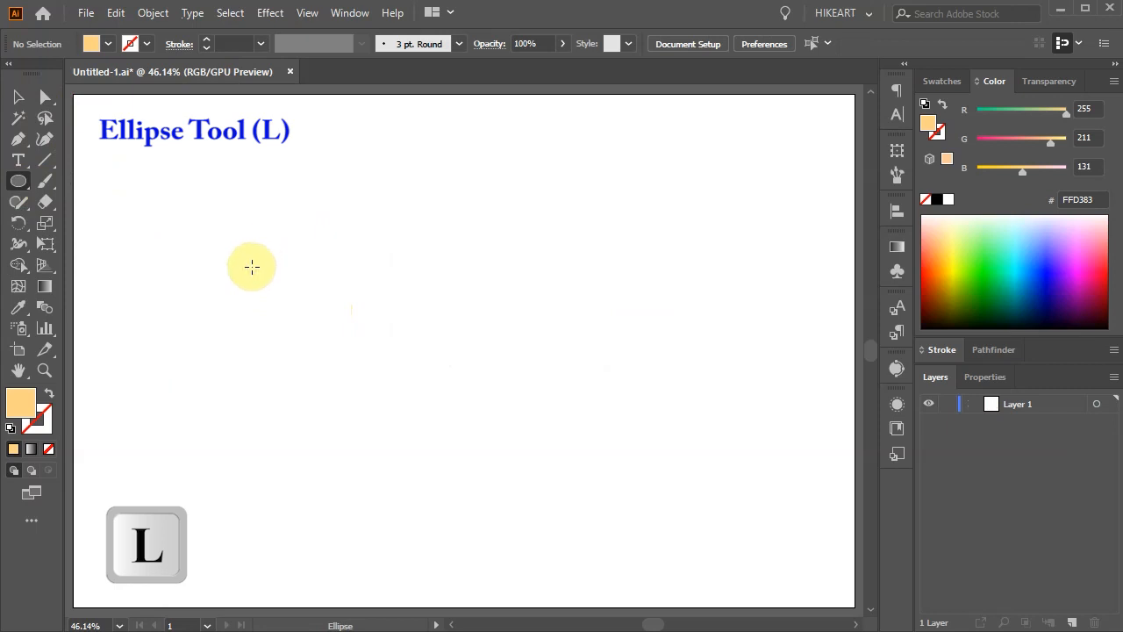
- Draw a large peach circle on the left and shrink a pasted-in-front copy to about 308 px inside it
left_click_drag(252, 267, 375, 427)
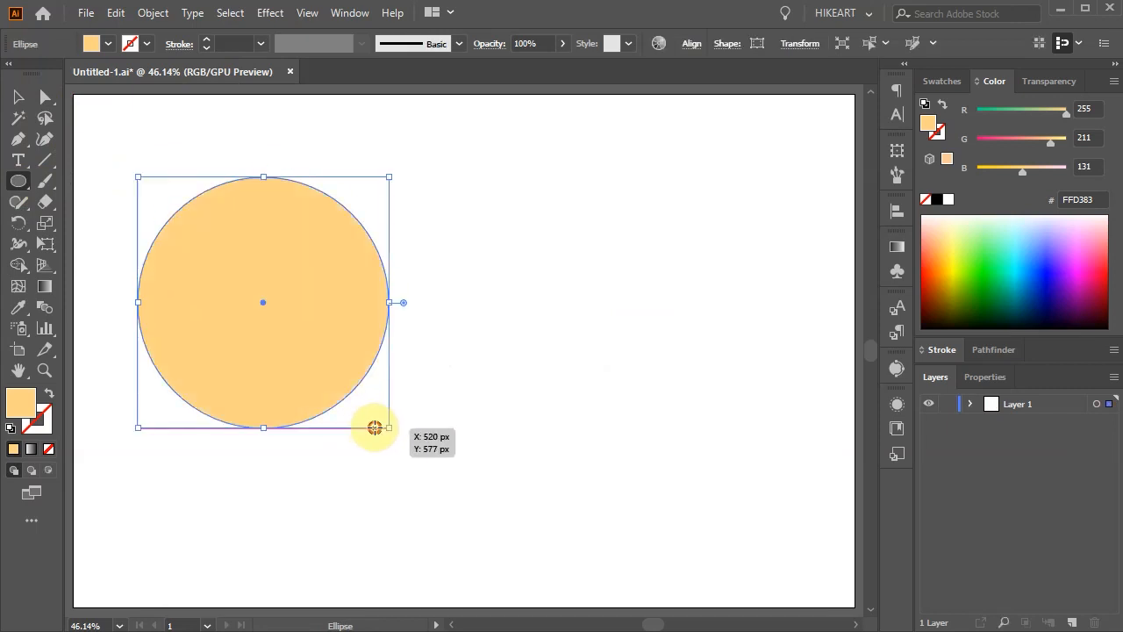
key("ctrl+c")
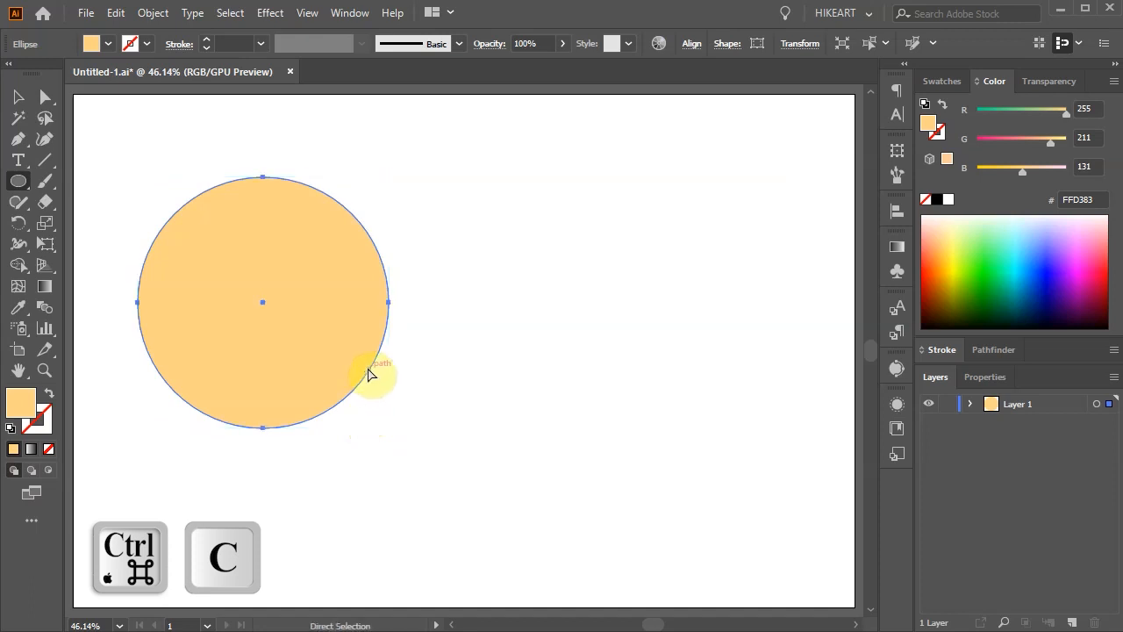
key("ctrl+f")
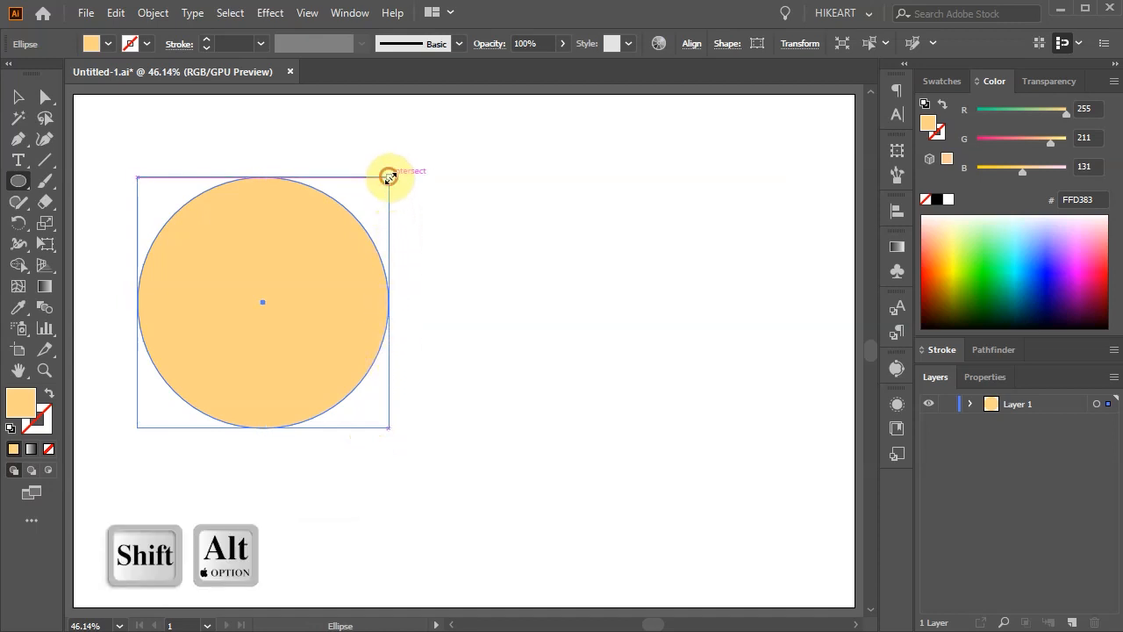
left_click_drag(389, 176, 368, 215)
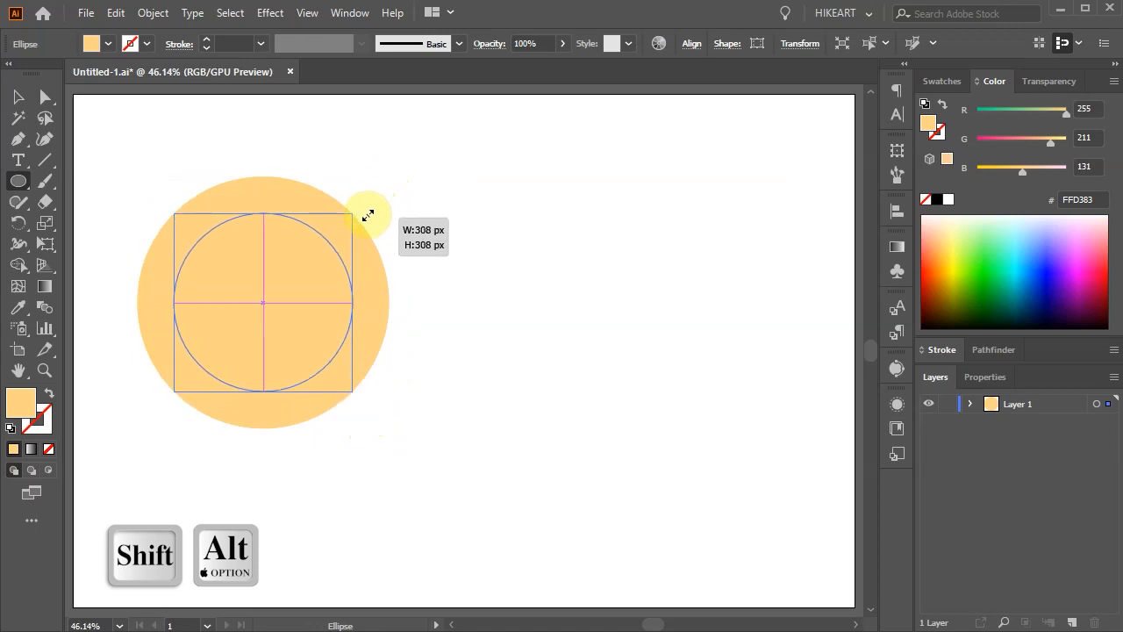
left_click_drag(369, 215, 376, 212)
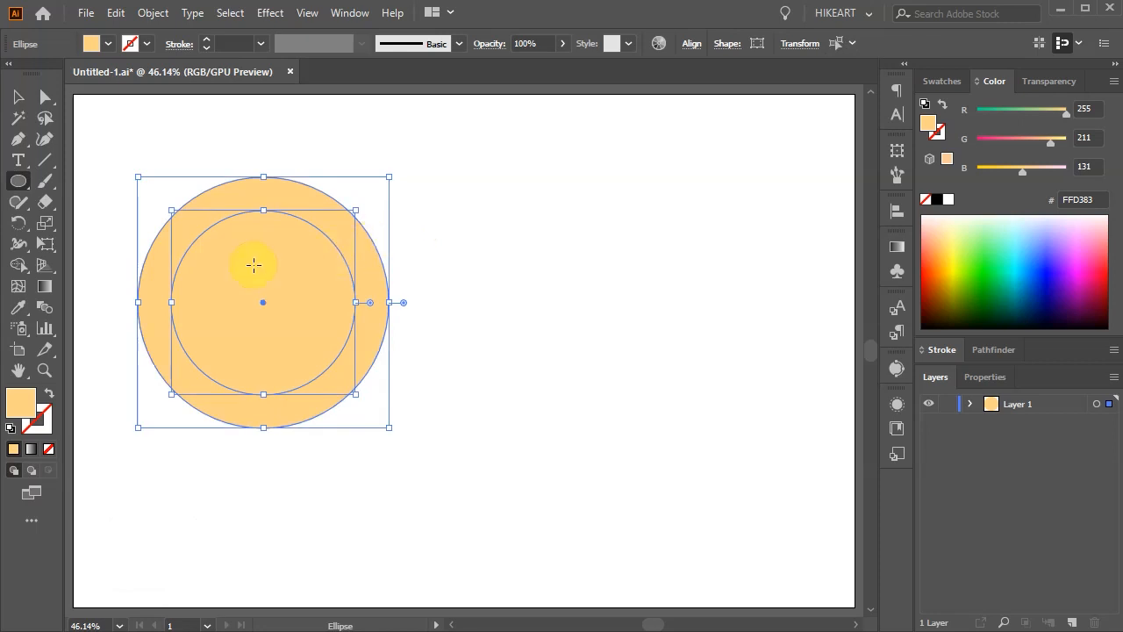
- Cut the inner circle out of the outer one with Shape Builder to leave a hollow ring
left_click(19, 265)
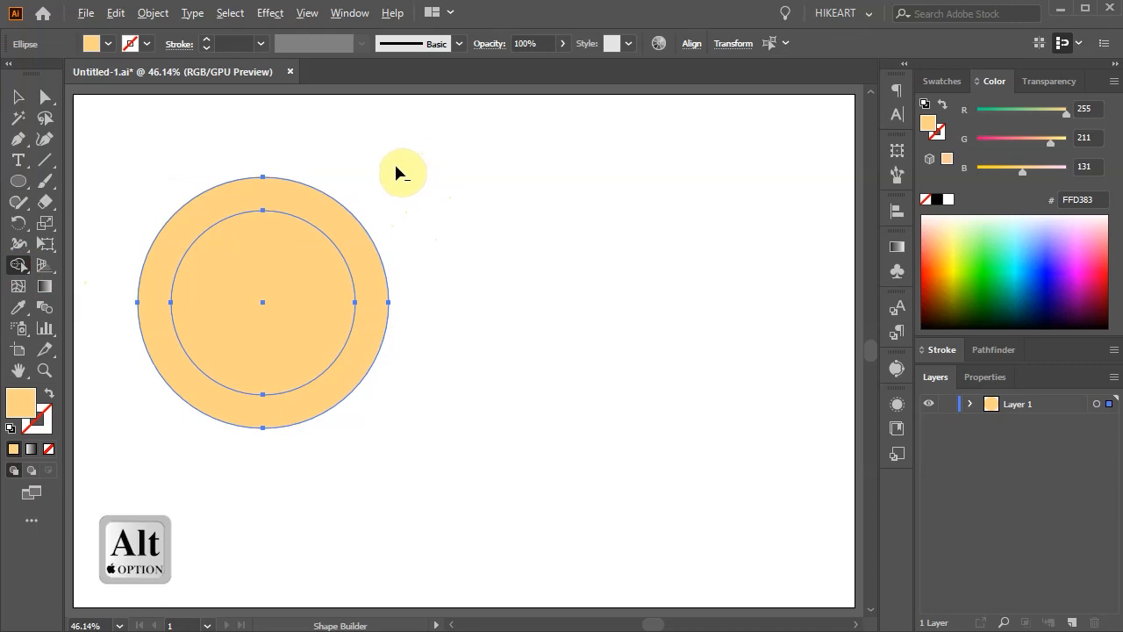
mouse_move(408, 147)
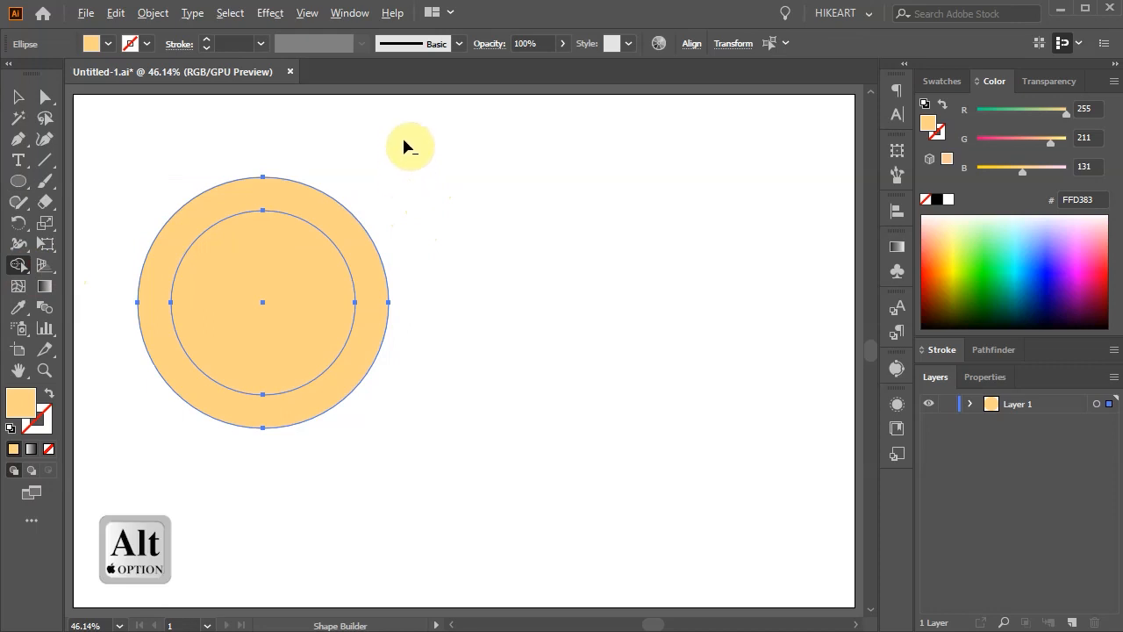
left_click(290, 259)
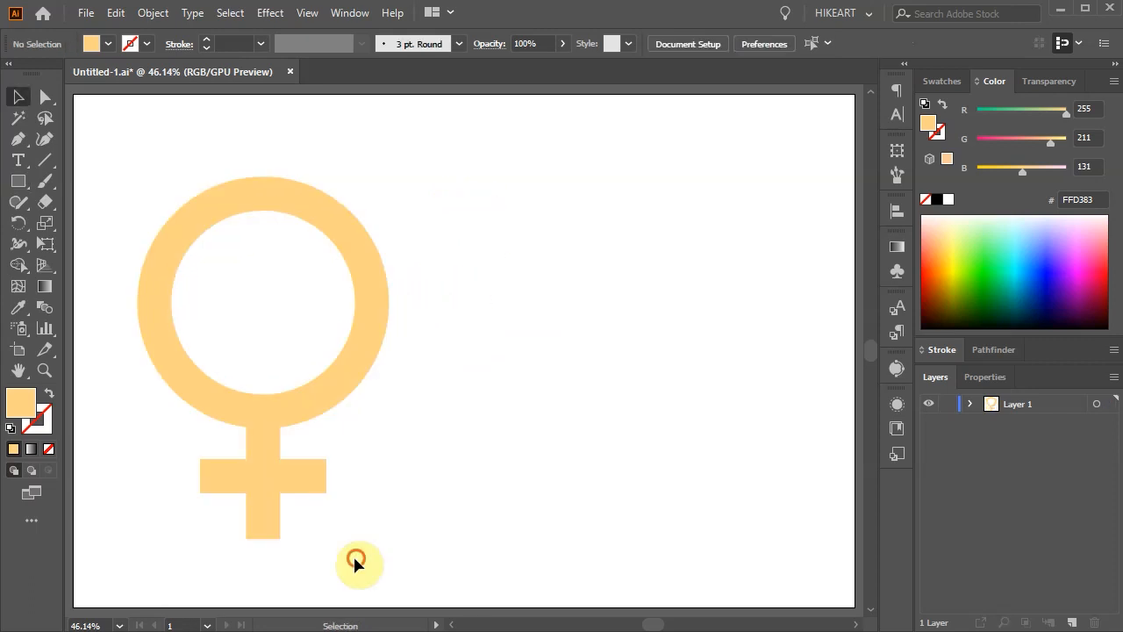
- Draw a vertical rectangular stem under the ring for the female symbol
key("m")
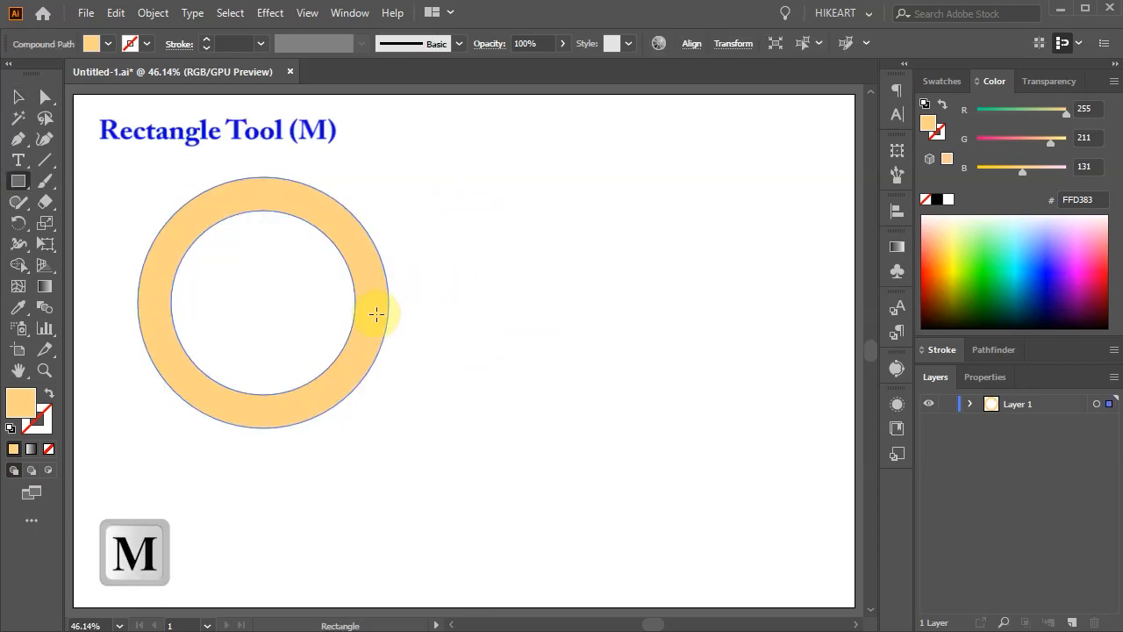
mouse_move(353, 304)
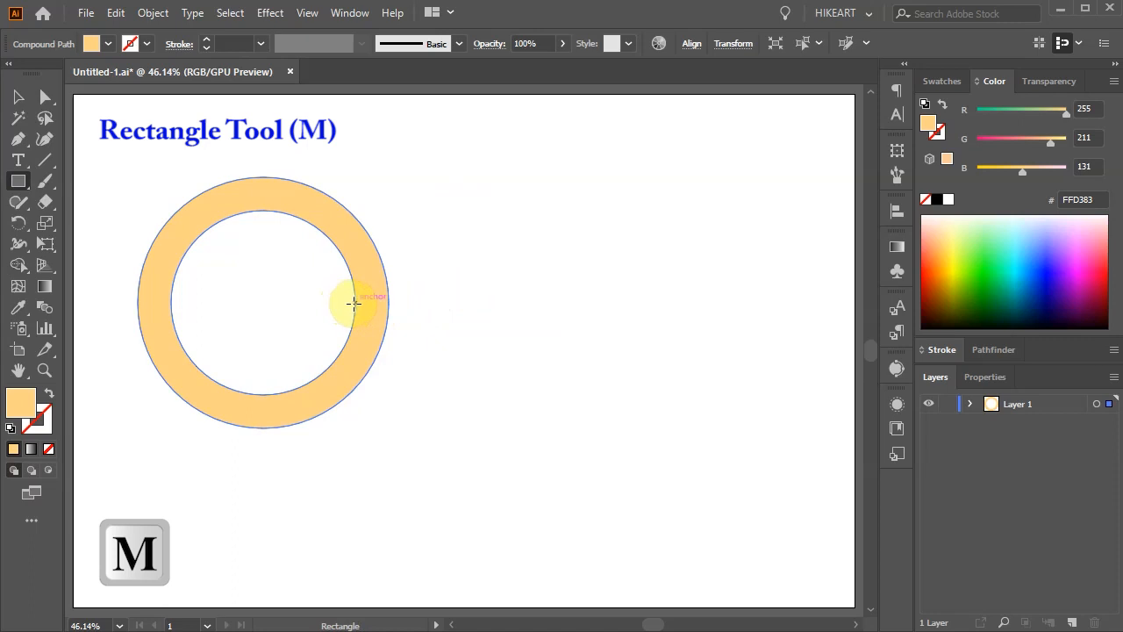
left_click_drag(351, 305, 386, 436)
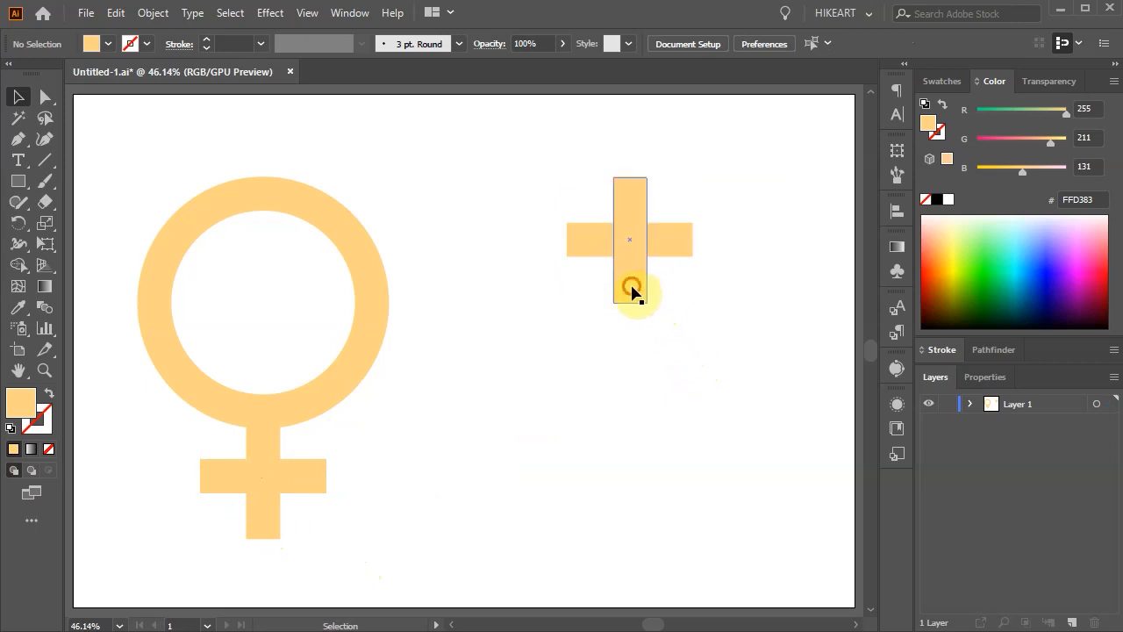
- Copy the vertical bar lower as a shaft, rotate the crossbar 45° into a chevron head and group the head bars
left_click_drag(629, 285, 637, 430)
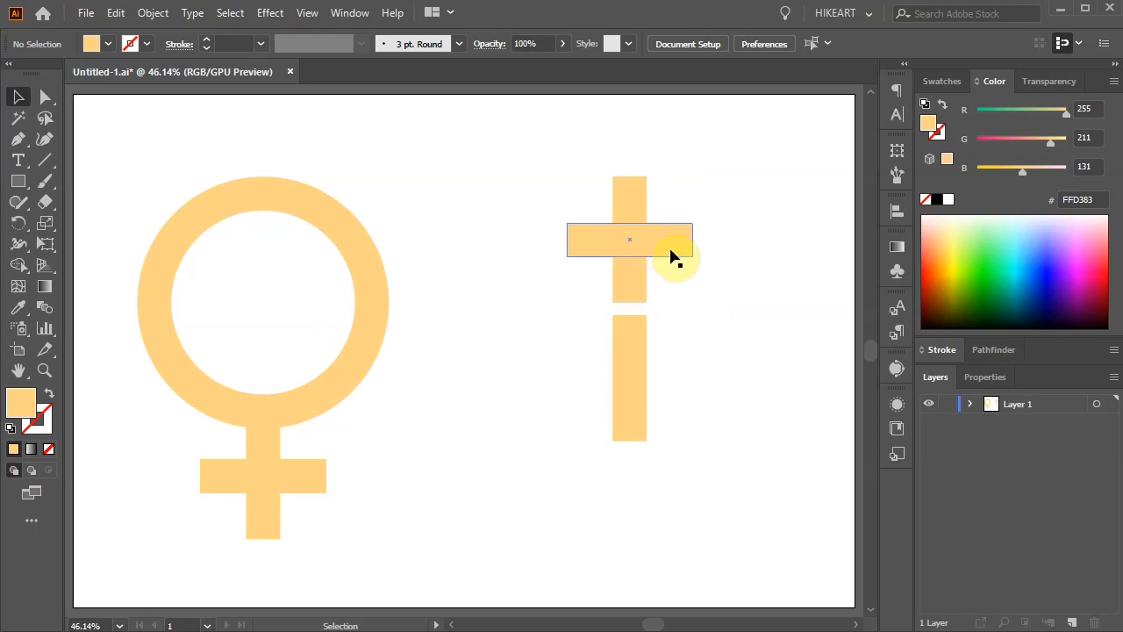
left_click(629, 240)
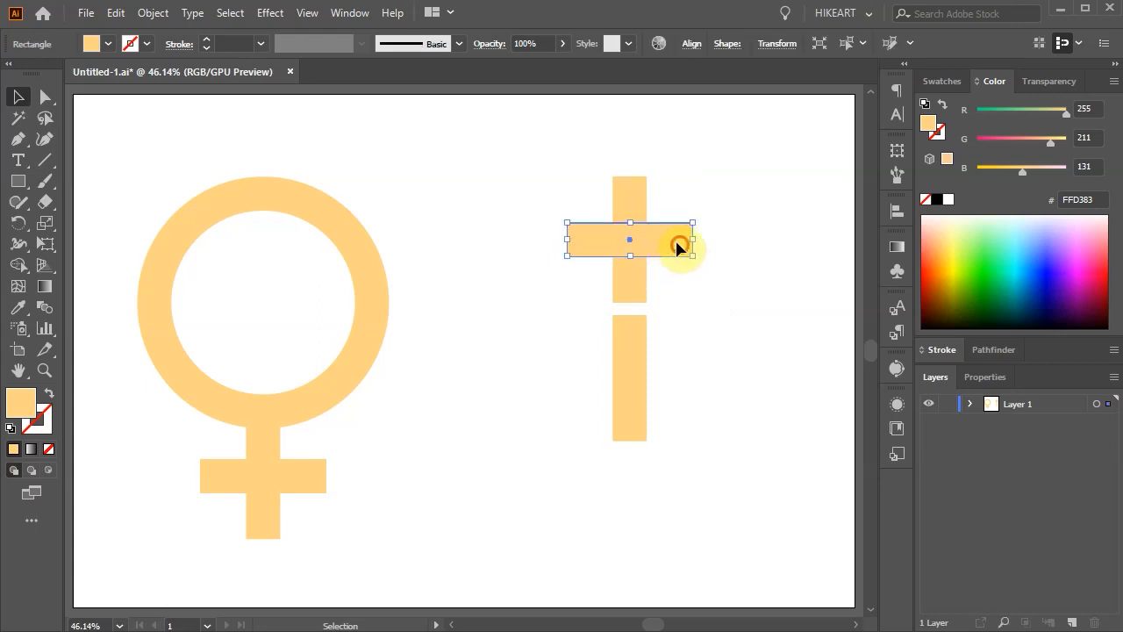
left_click_drag(680, 248, 629, 198)
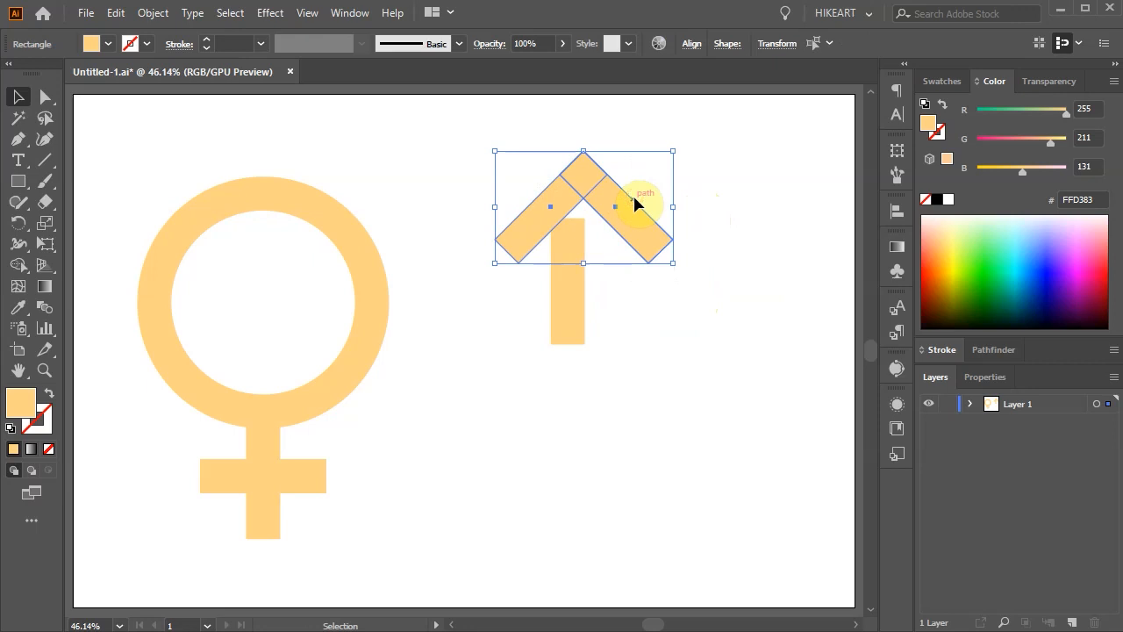
key("g")
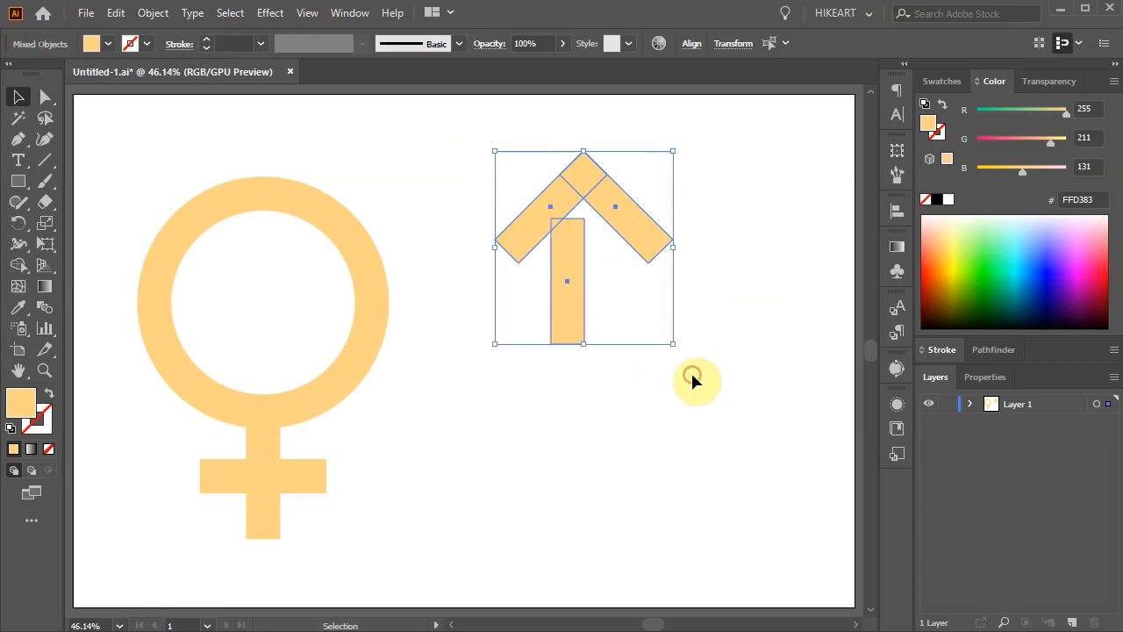
- Centre the shaft horizontally under the chevron head with Align to Selection
left_click(897, 211)
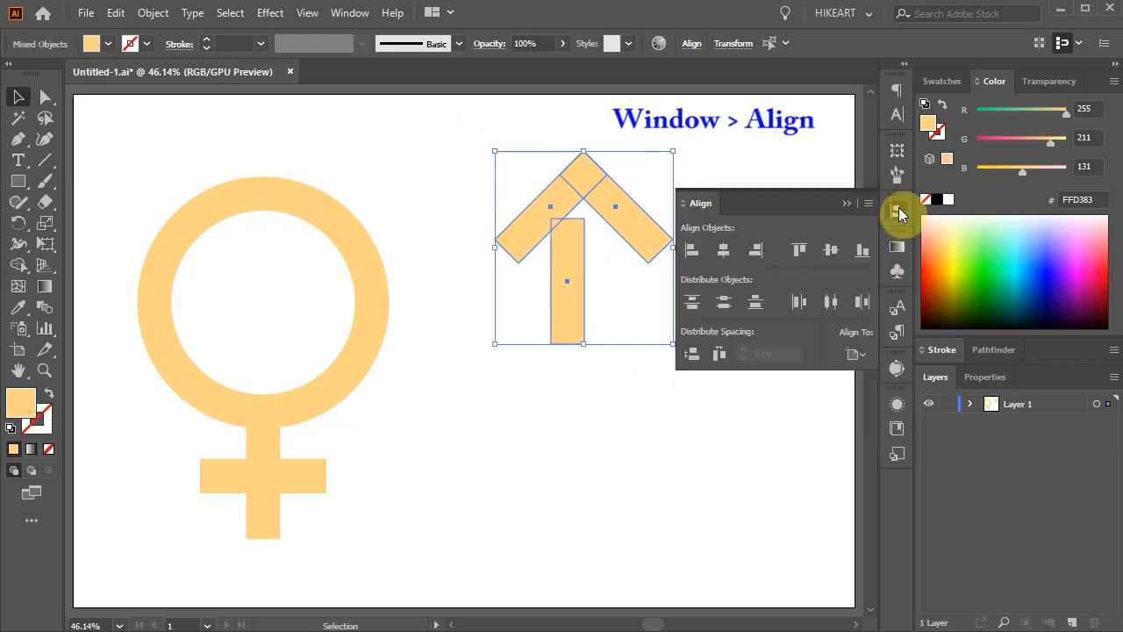
left_click(857, 353)
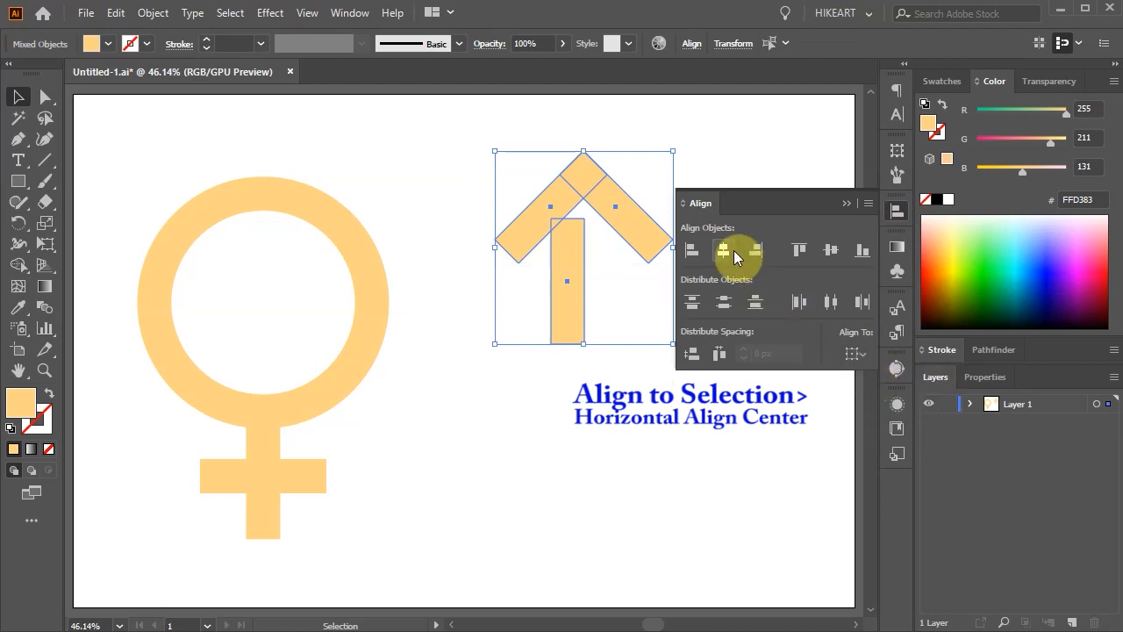
left_click(722, 250)
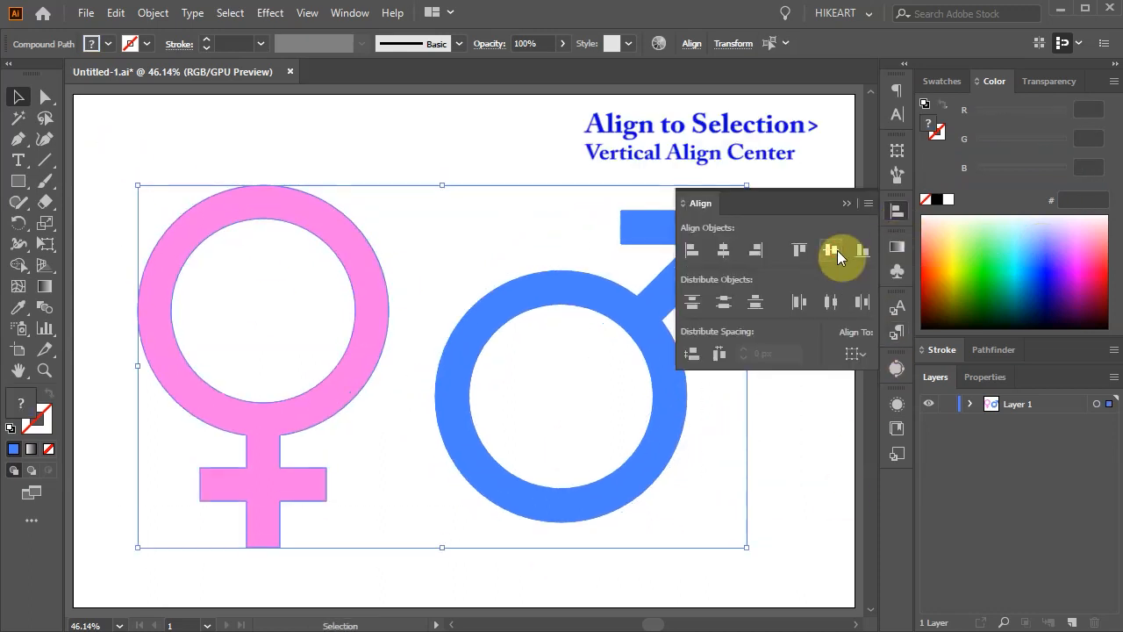
- Centre the female and male symbols vertically on each other
left_click(829, 250)
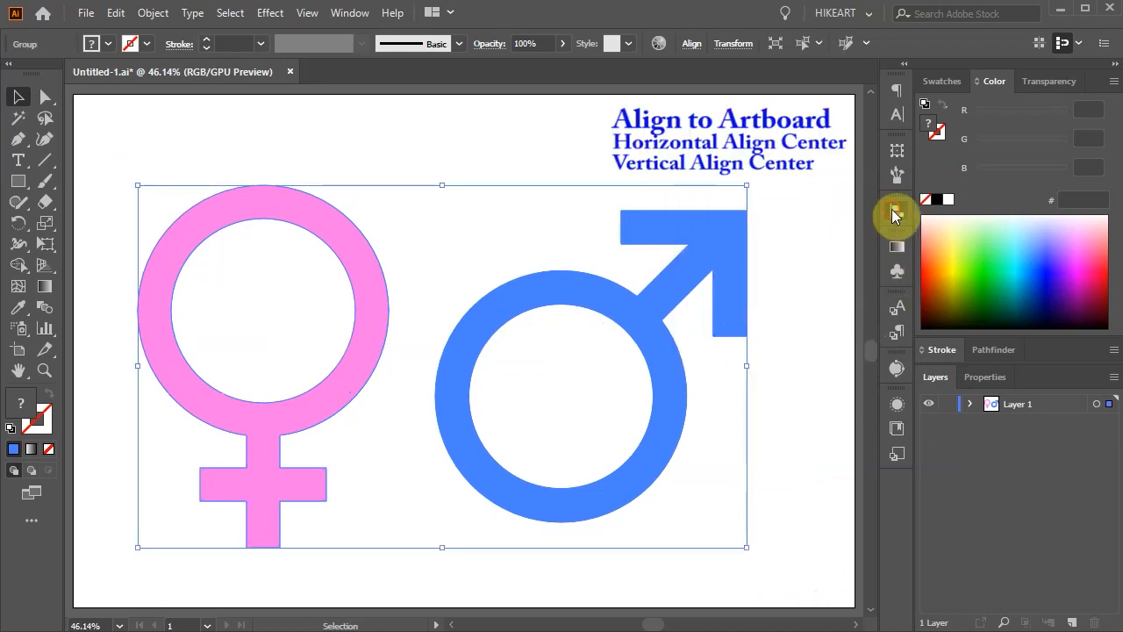